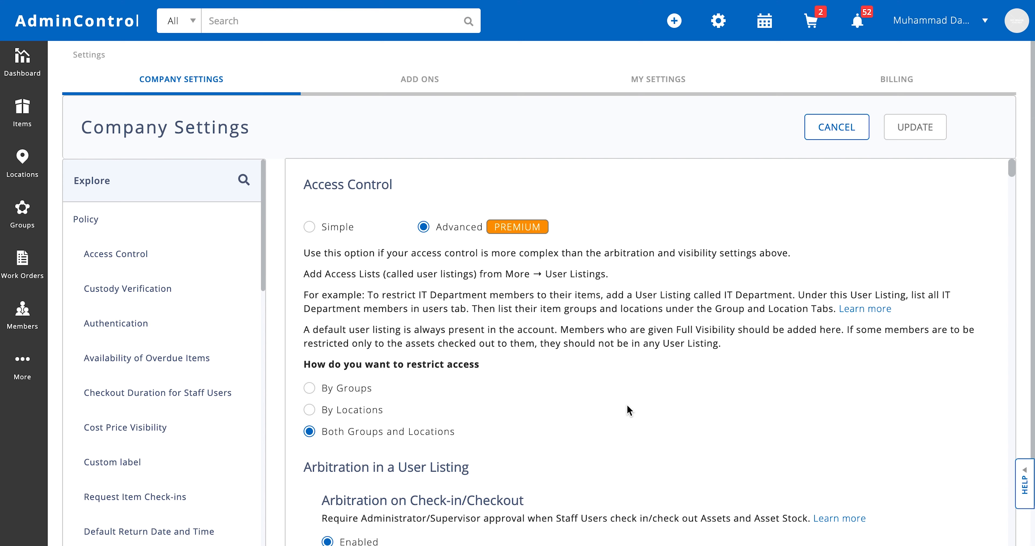
mouse_move(587, 394)
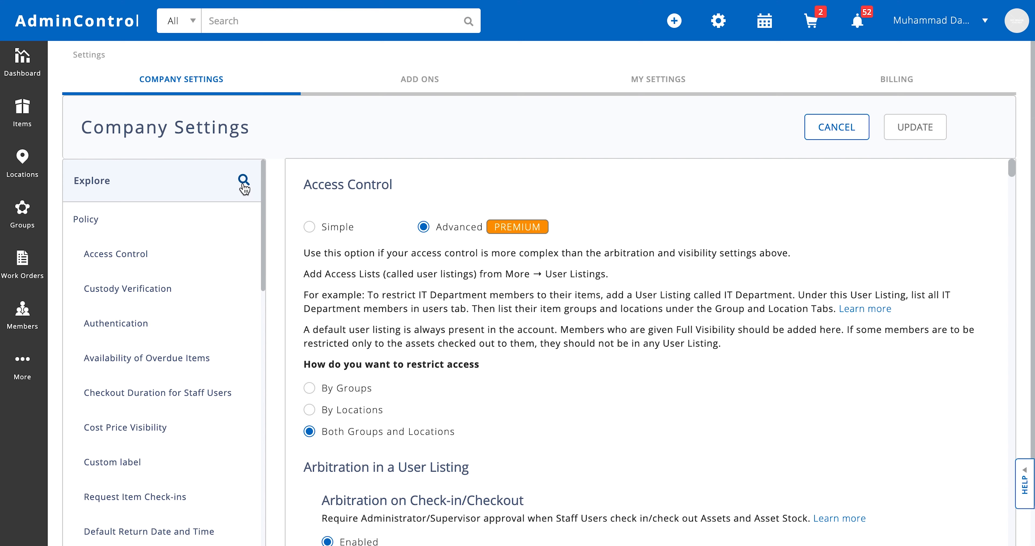
mouse_move(953, 70)
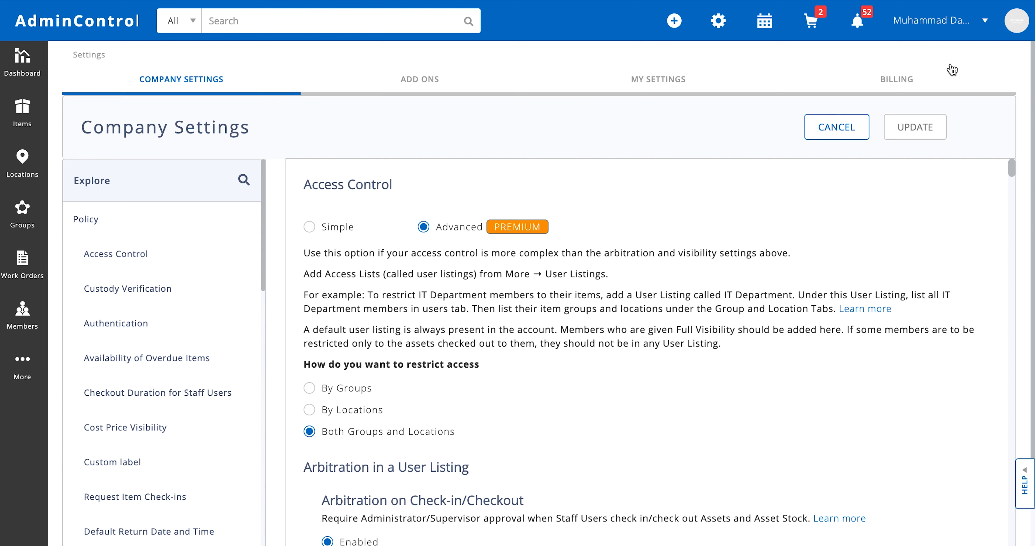
Step: Search Company Settings for 'rese' and jump to the Reservations restriction settings
click(931, 21)
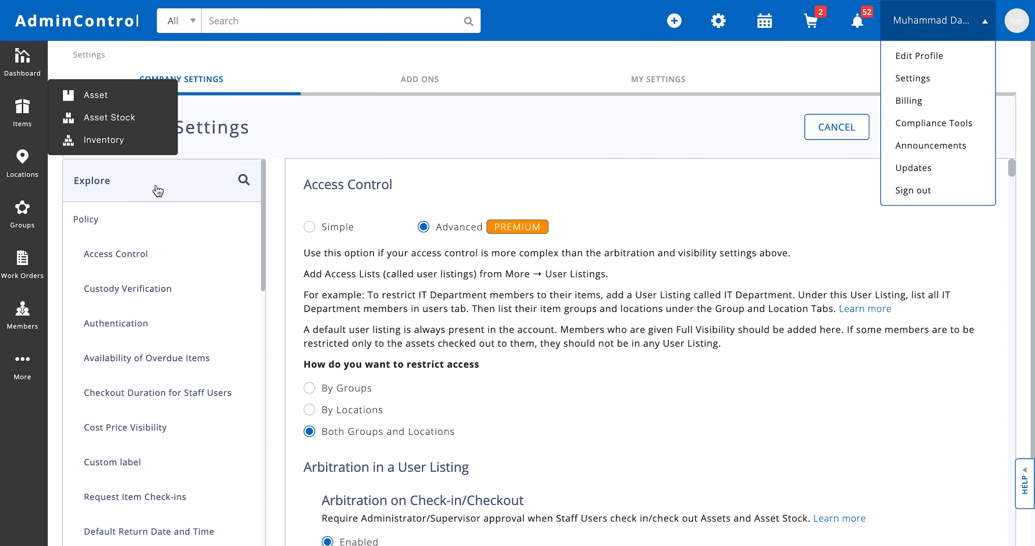
click(243, 179)
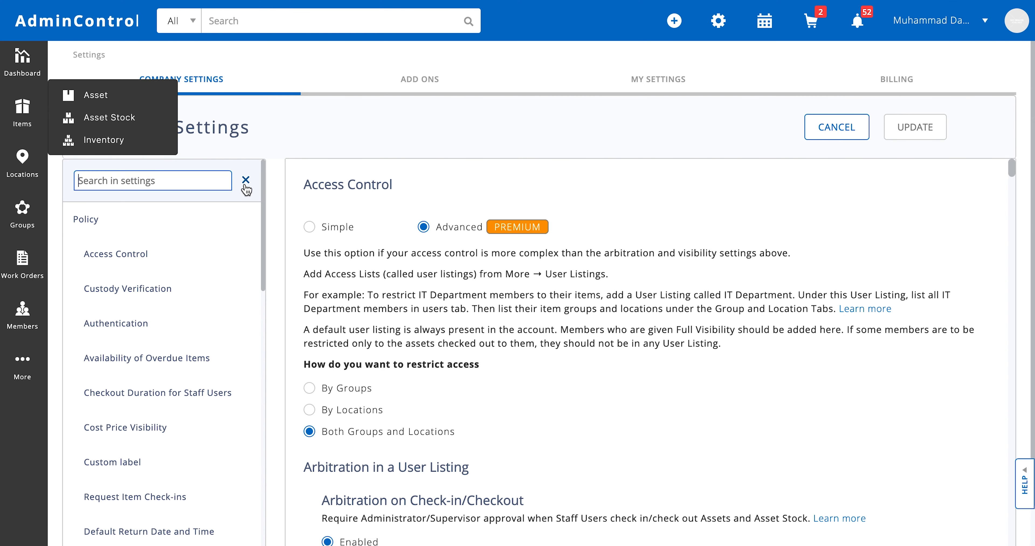
text(rese)
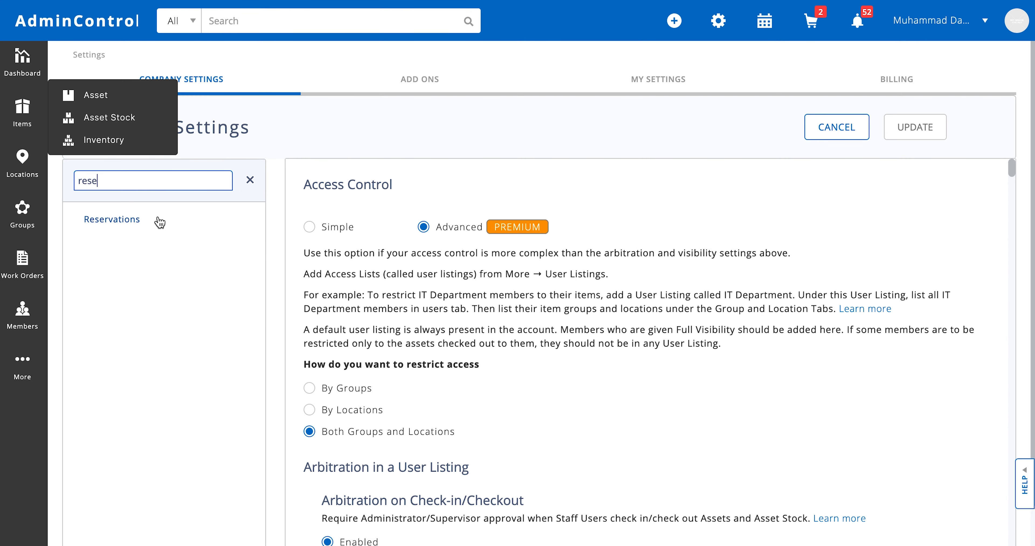
click(111, 218)
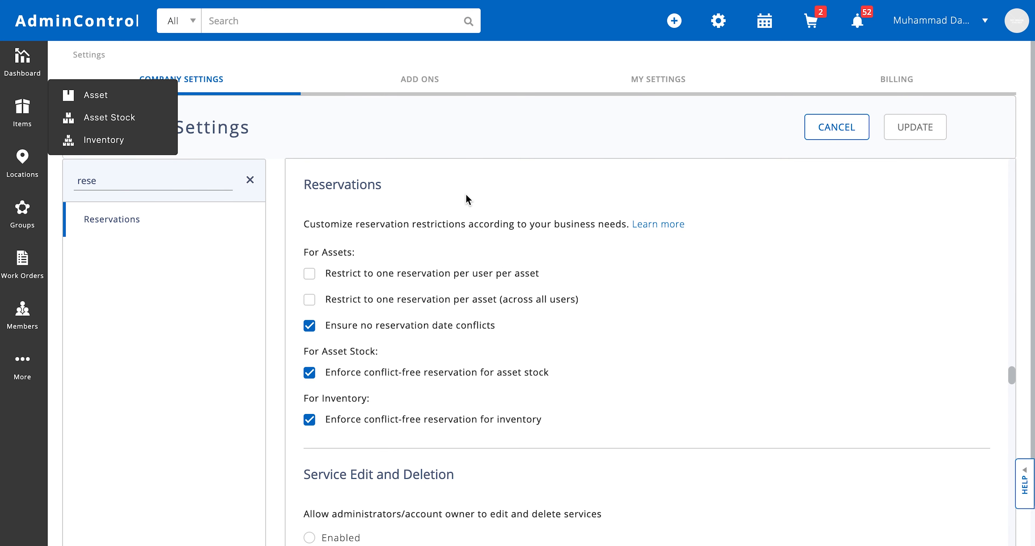
mouse_move(532, 260)
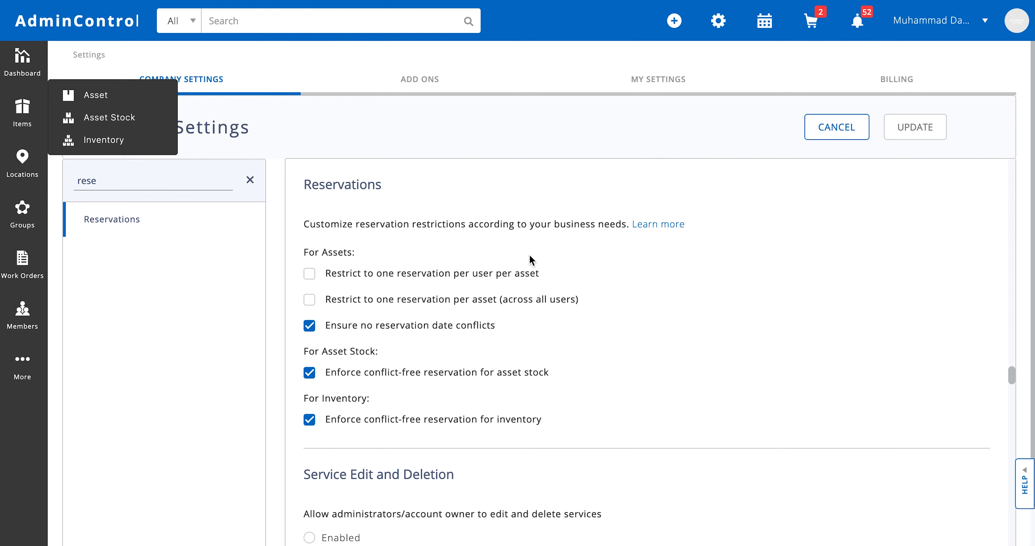
mouse_move(399, 328)
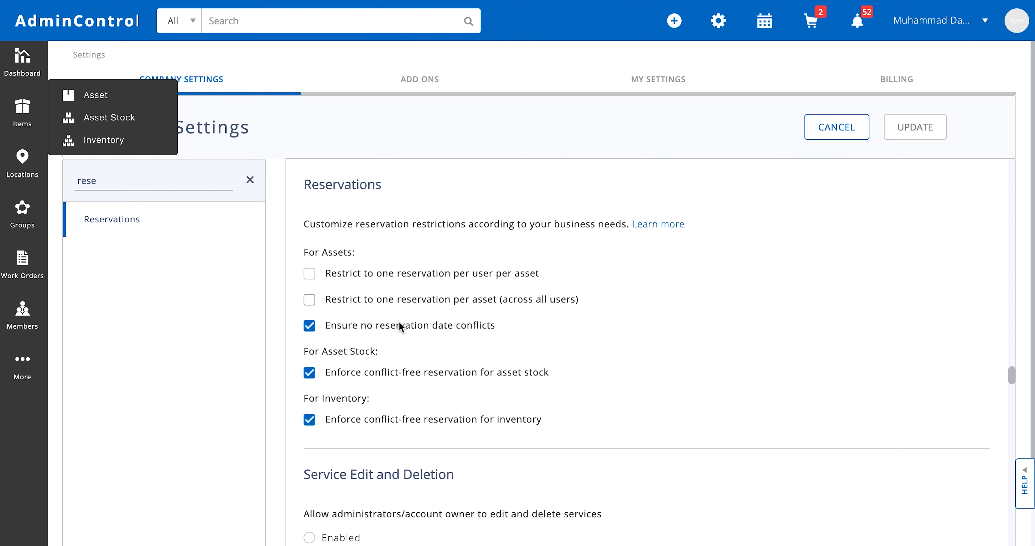
mouse_move(480, 337)
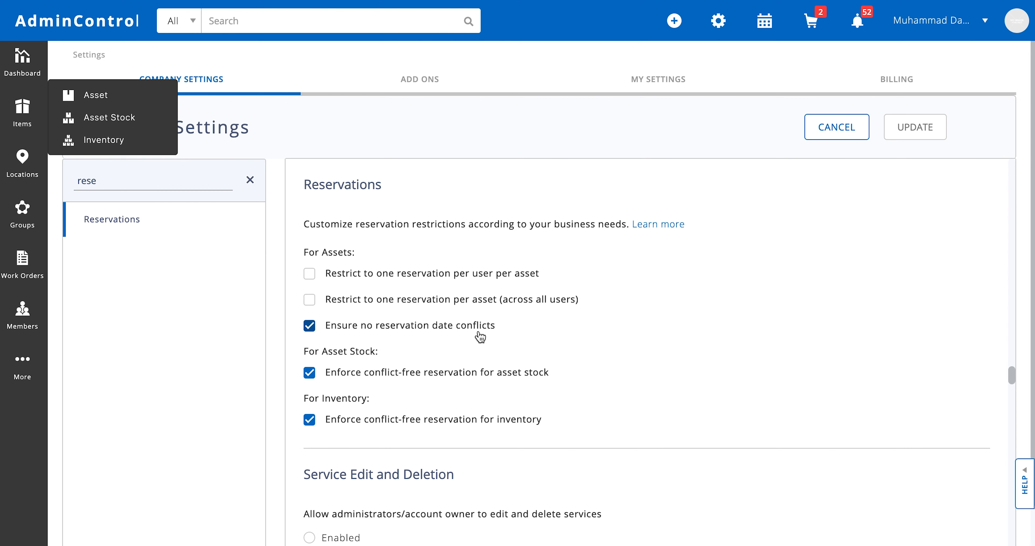
mouse_move(358, 251)
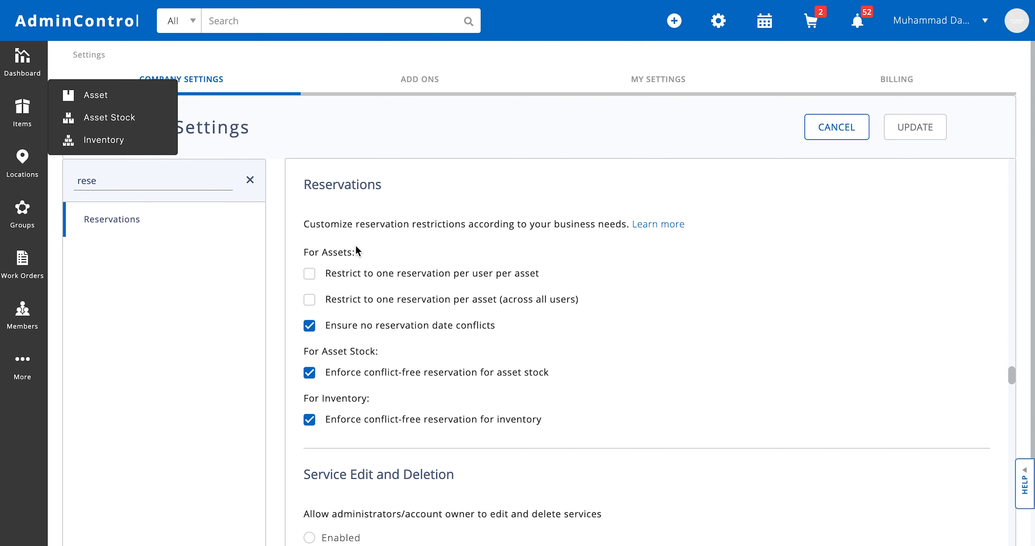
mouse_move(357, 355)
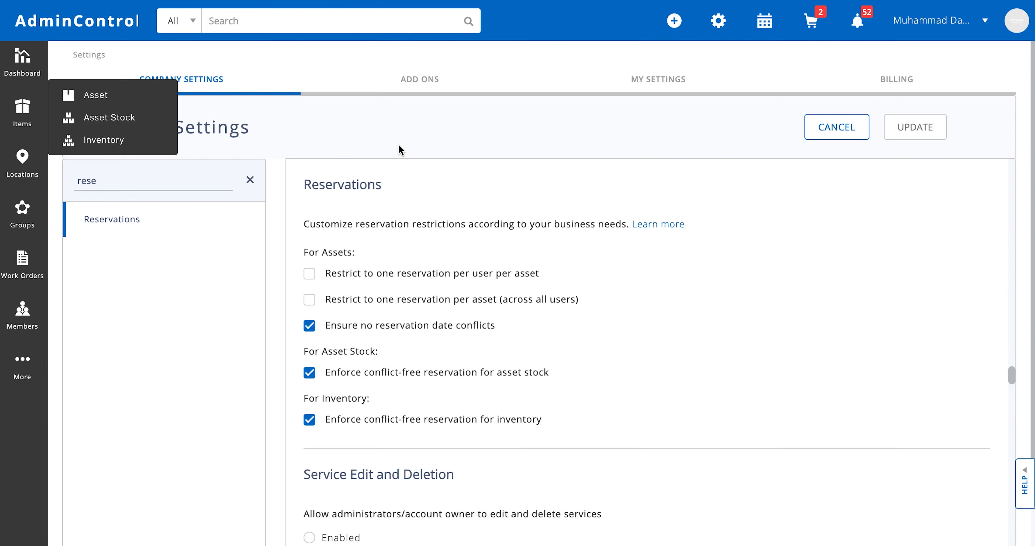
mouse_move(94, 95)
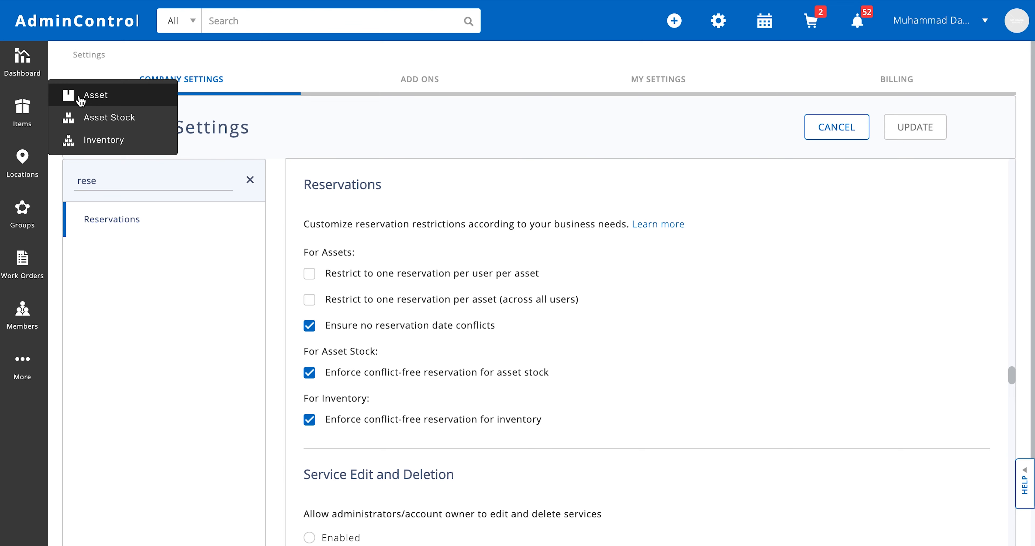
Step: From the Assets list, locate and open the Laptop Envy 1.5 asset details
click(96, 95)
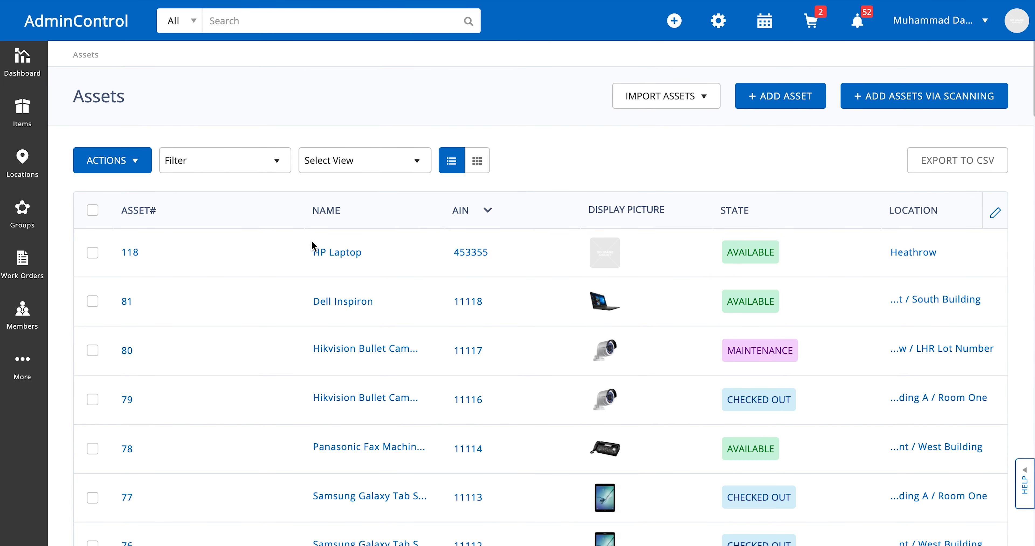
scroll(down, 3)
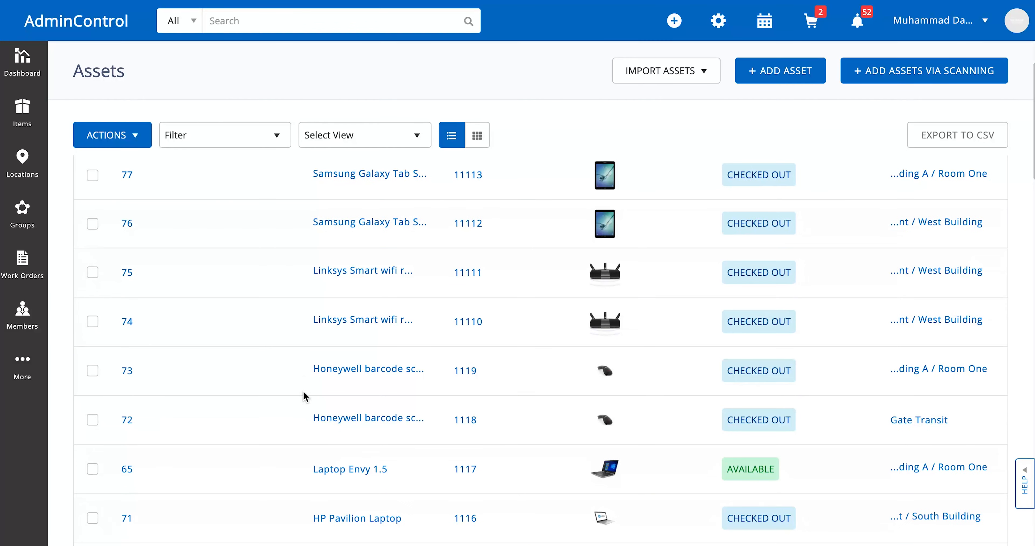
mouse_move(350, 470)
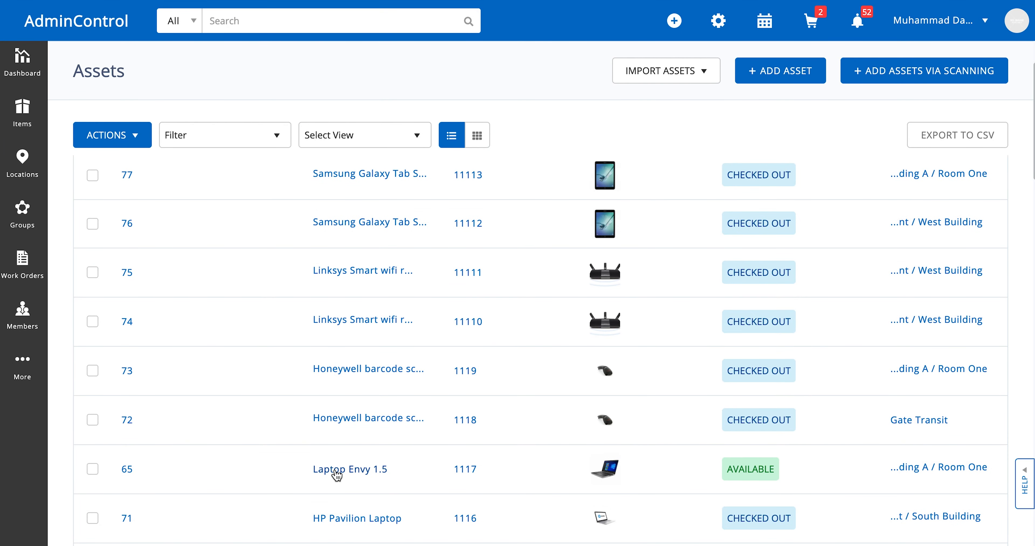
click(350, 470)
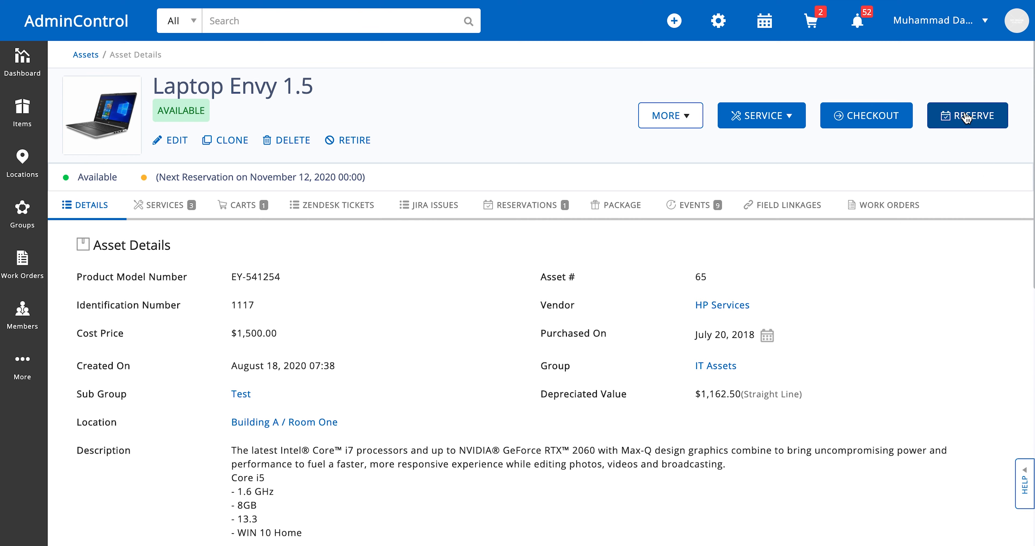
Step: Start a reservation from 10/31/2020 to 11/27/2020 for user Danny at Building A
click(967, 115)
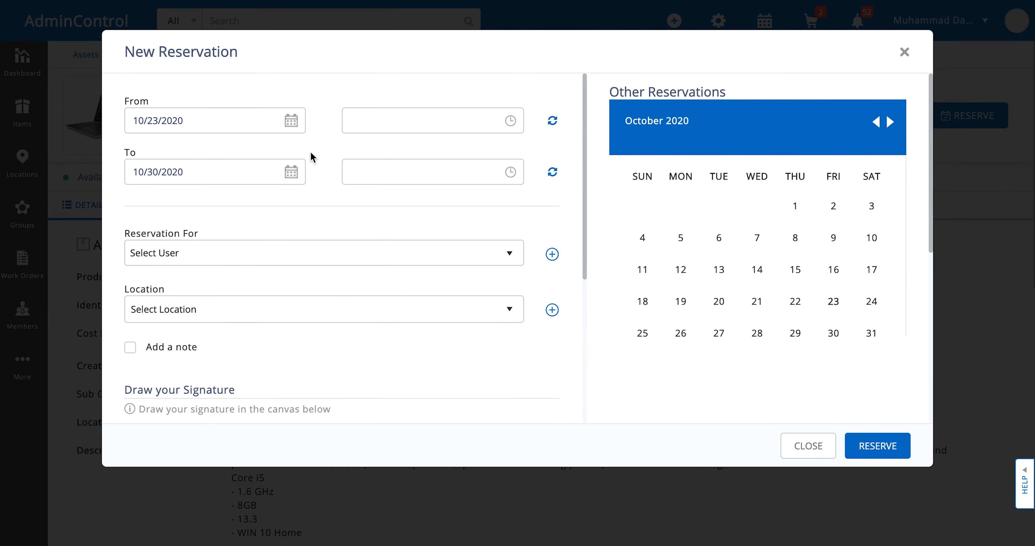
click(289, 120)
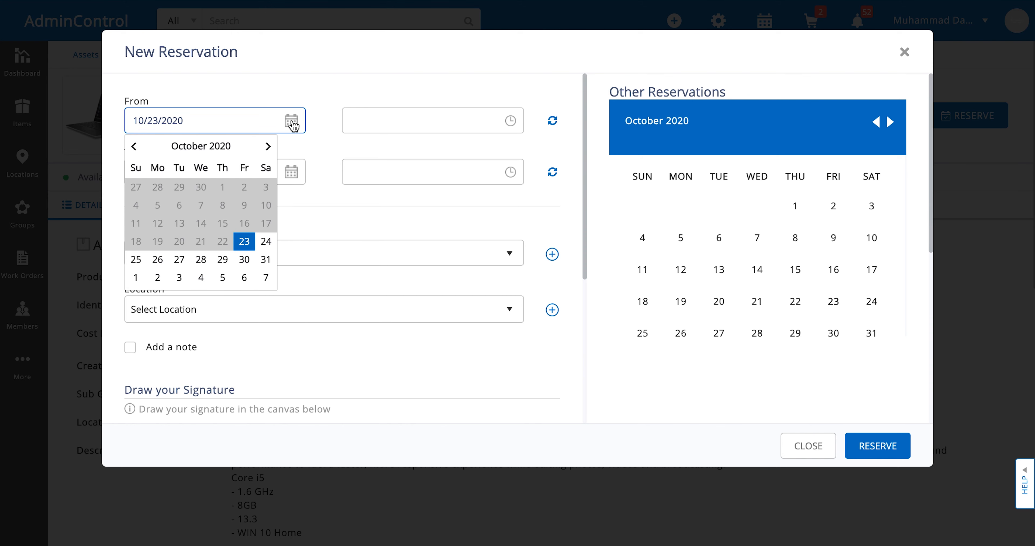
click(244, 259)
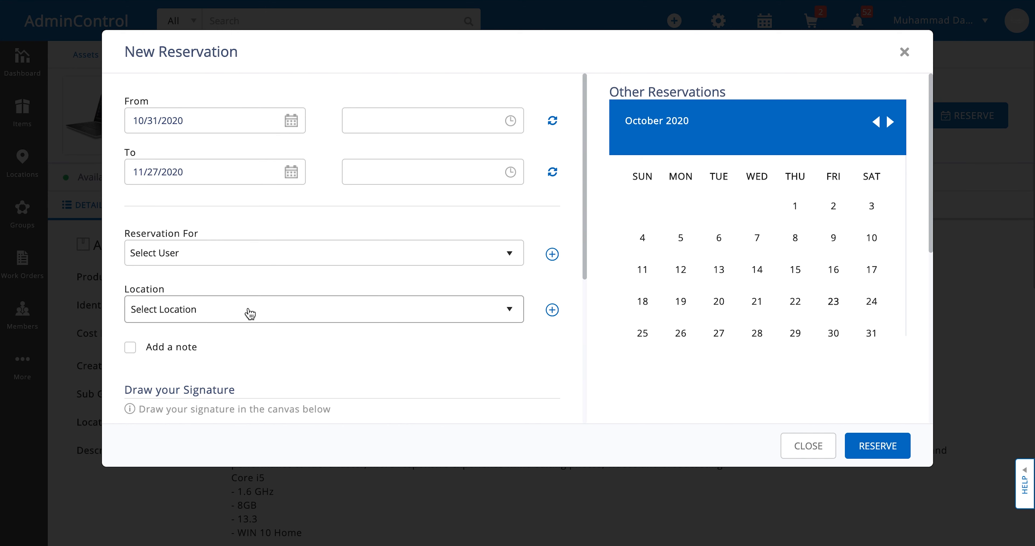
click(323, 253)
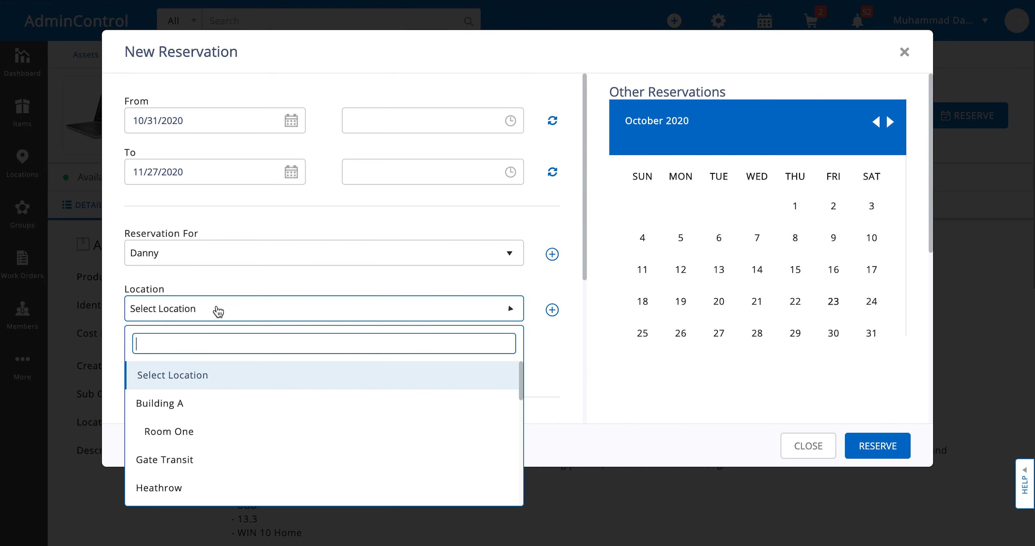
click(159, 403)
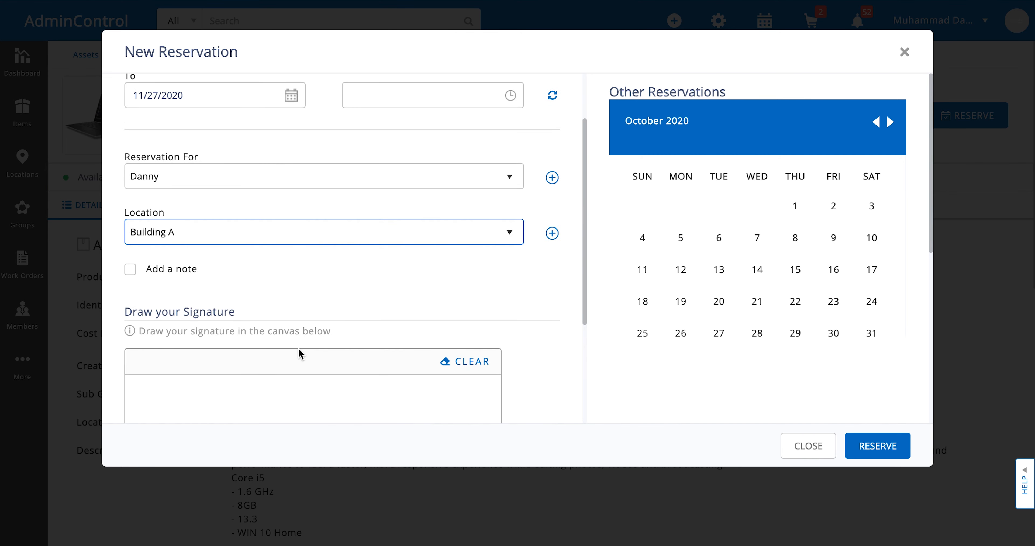
Step: Sign the form and submit the reservation so it appears in the asset's reservations view
scroll(down, 3)
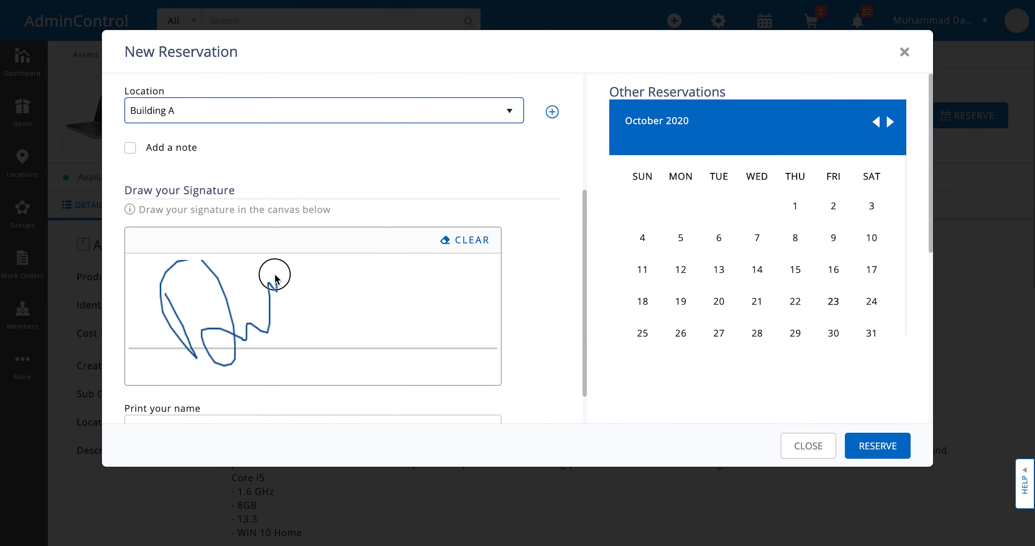
scroll(down, 3)
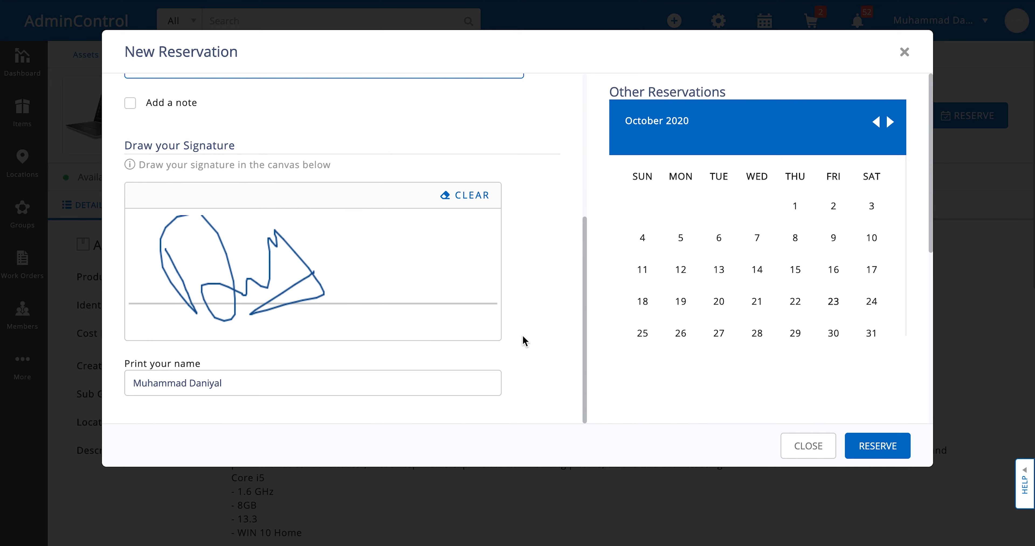
click(877, 446)
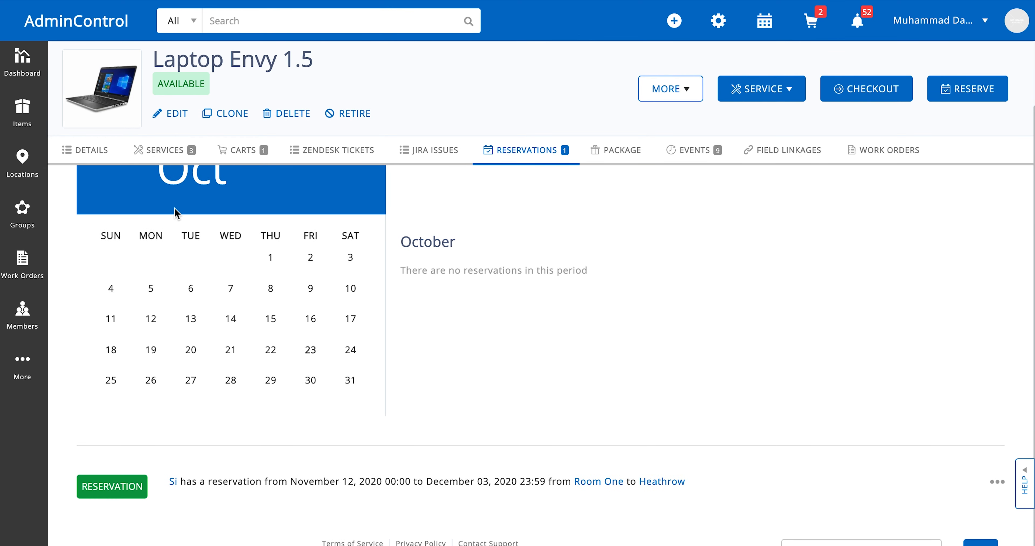
mouse_move(315, 339)
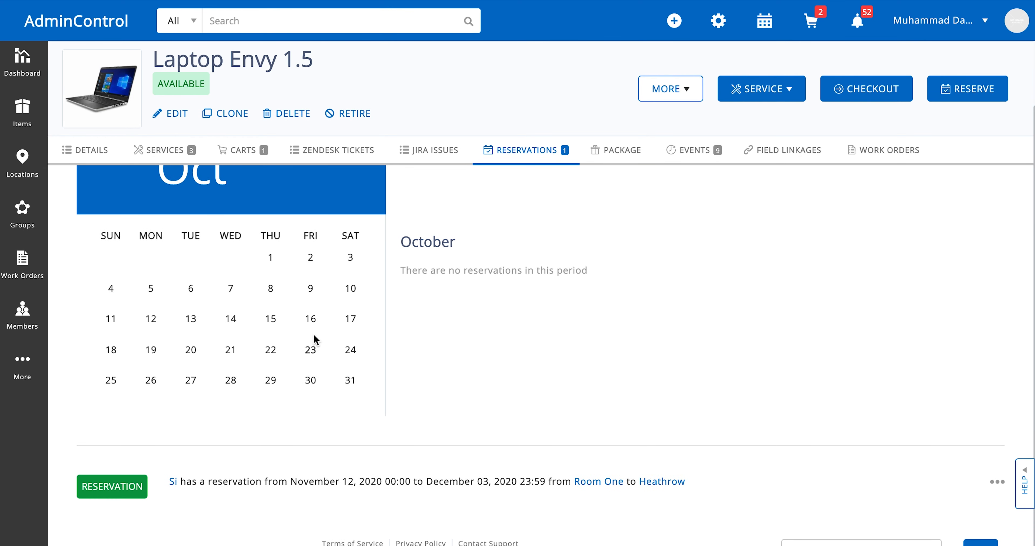
mouse_move(330, 482)
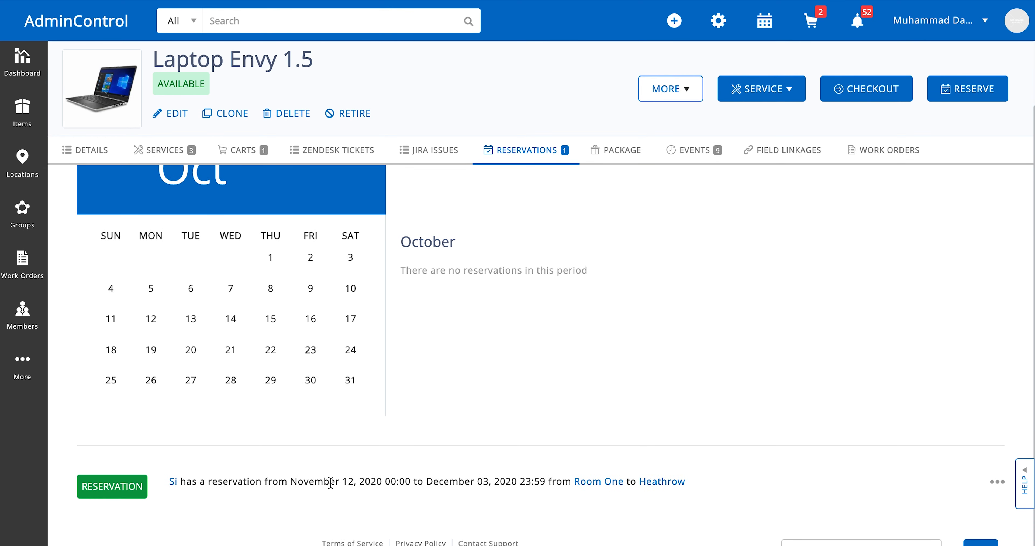
mouse_move(646, 503)
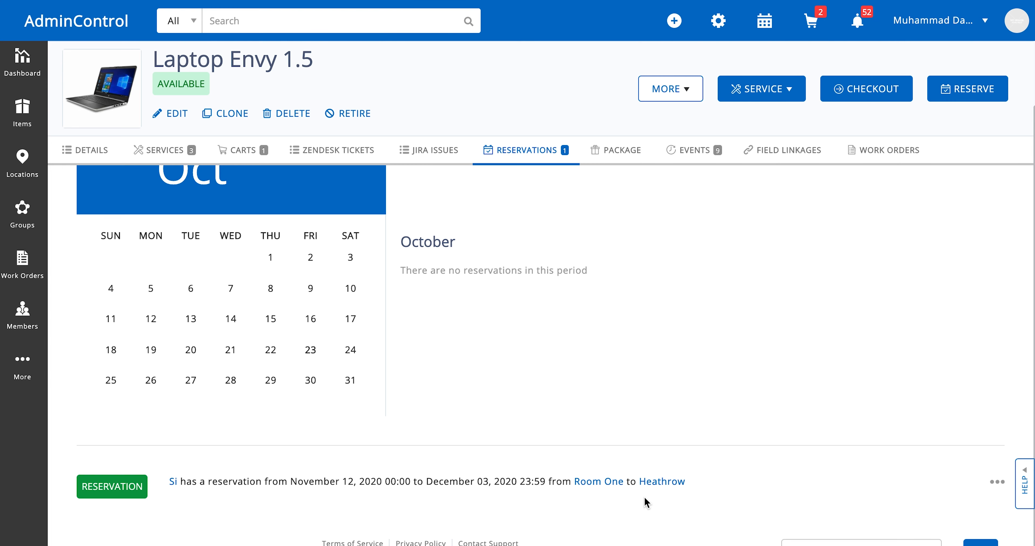